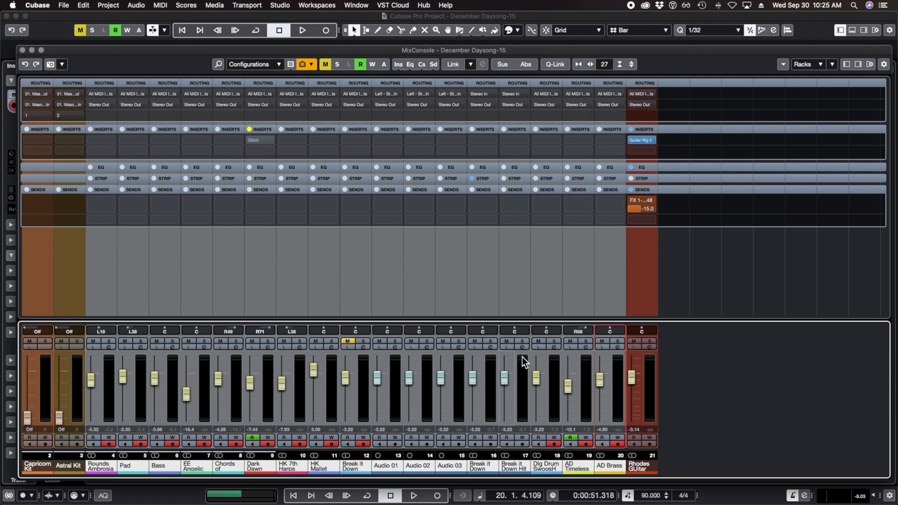
mouse_move(504, 246)
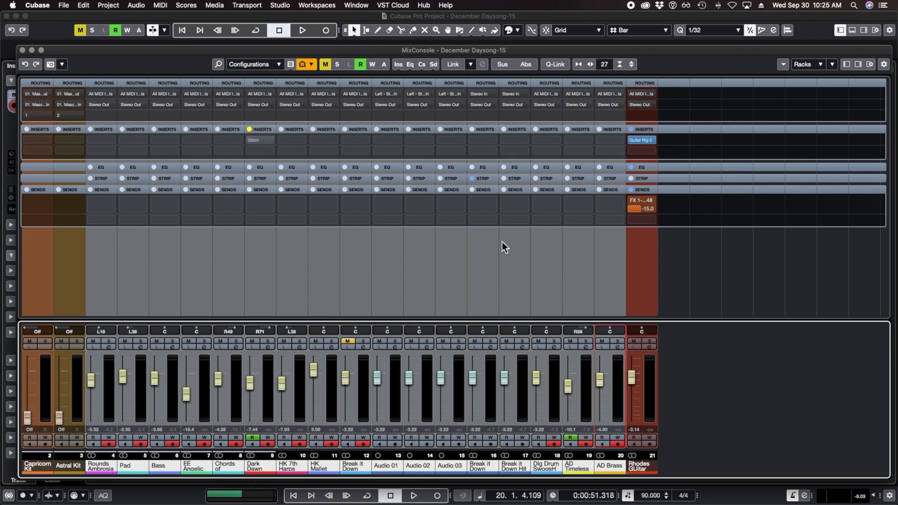
mouse_move(453, 169)
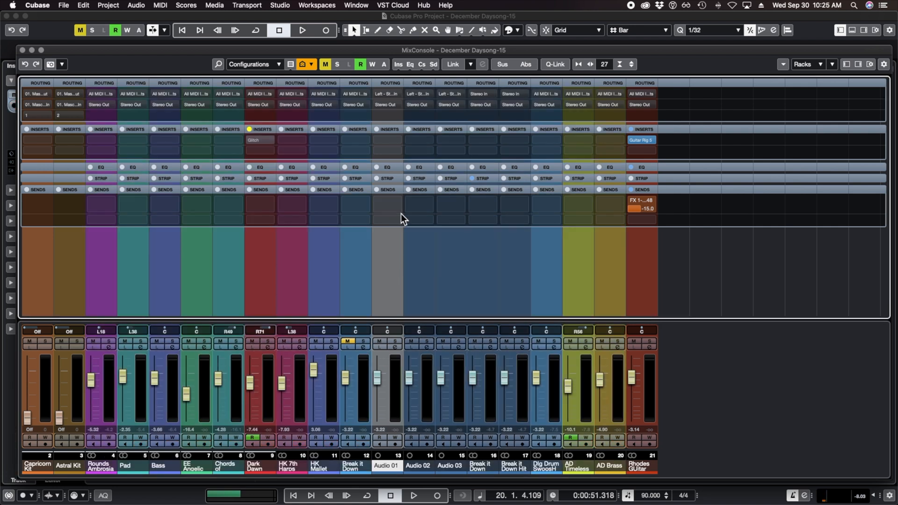
mouse_move(426, 343)
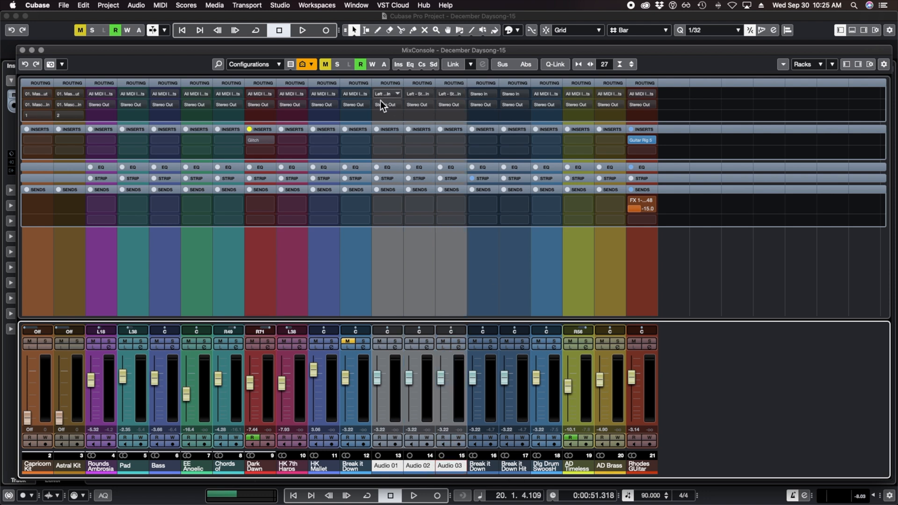
mouse_move(461, 79)
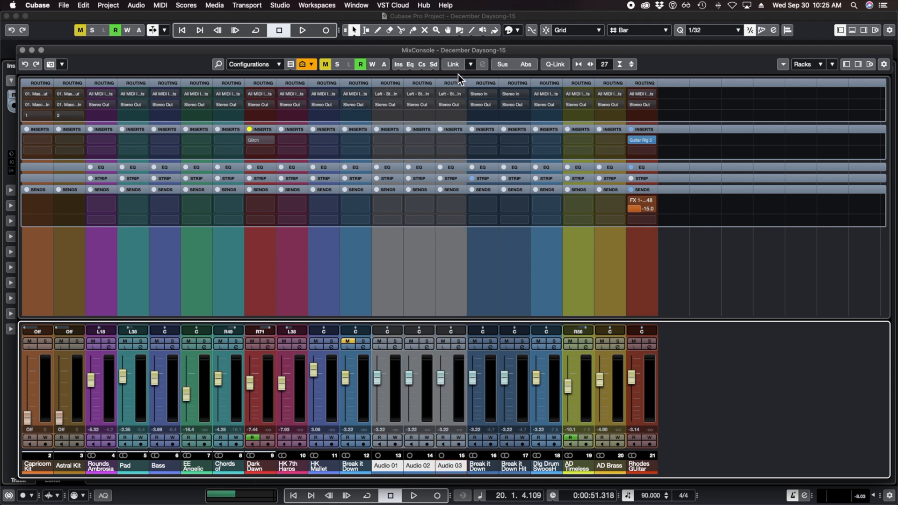
mouse_move(464, 146)
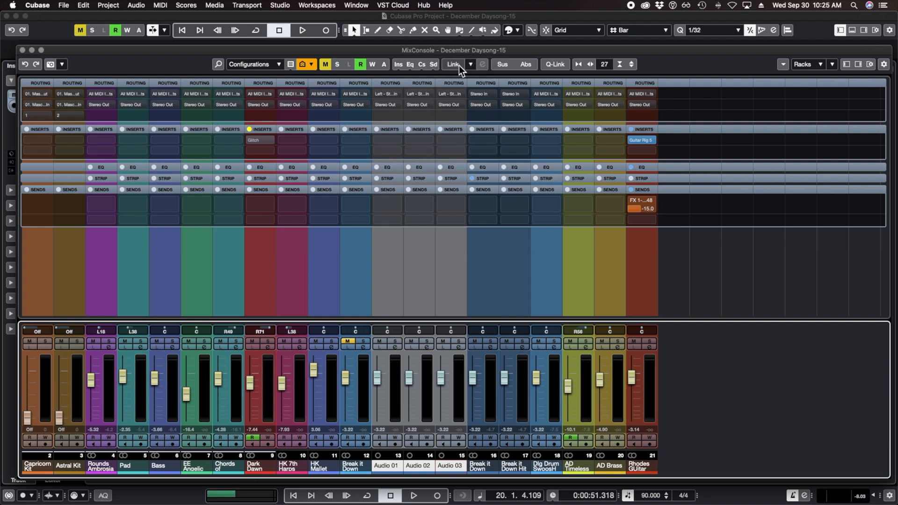
Step: Create the link group with Volume off and Routing, Pan and EQ shared, then confirm
click(452, 64)
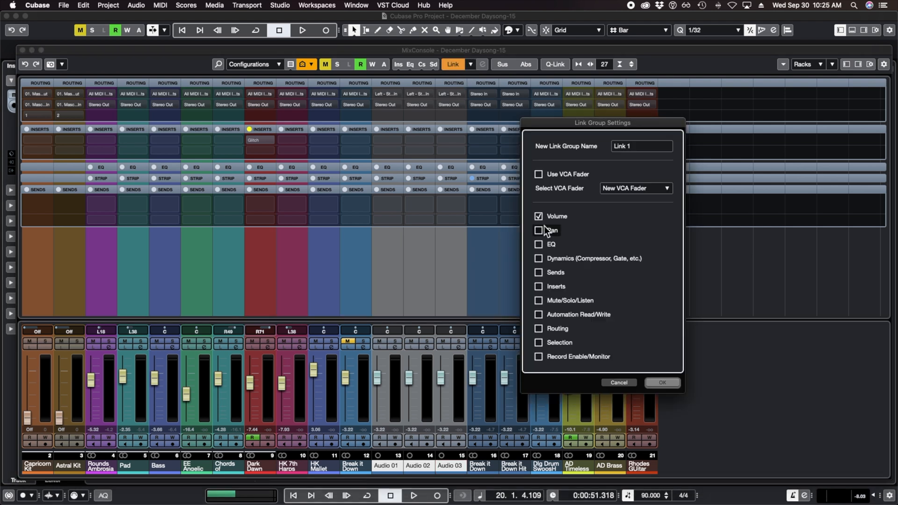
click(538, 216)
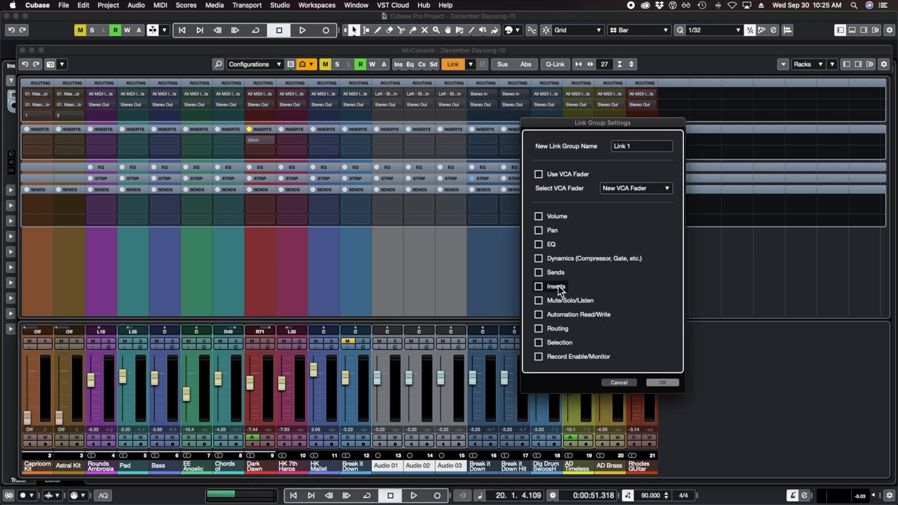
click(539, 328)
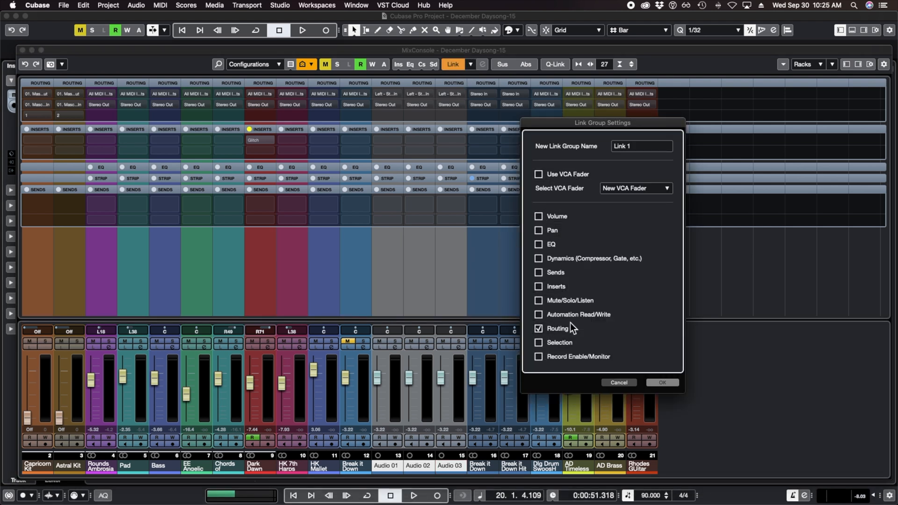
click(537, 230)
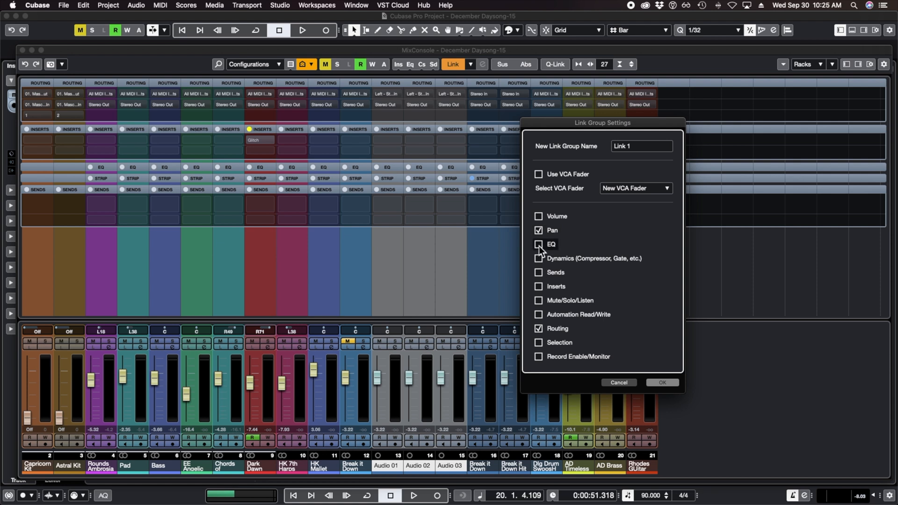
click(538, 244)
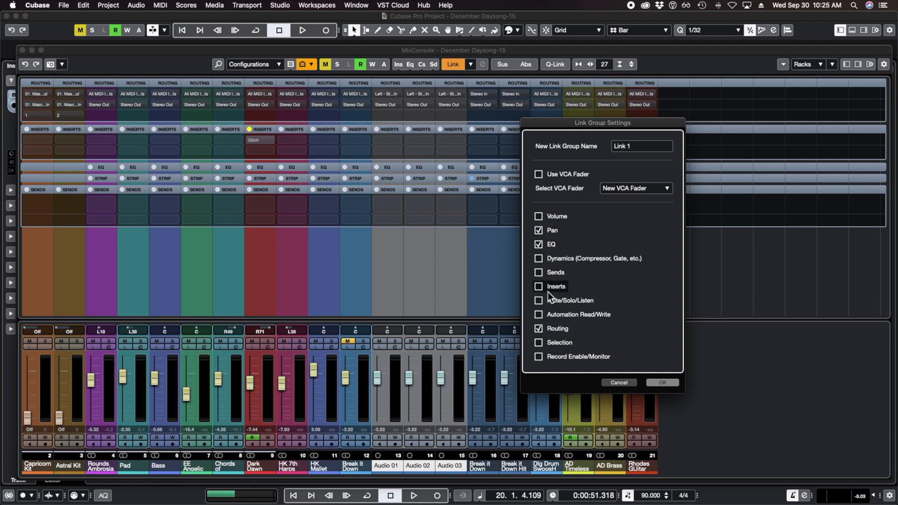
click(661, 383)
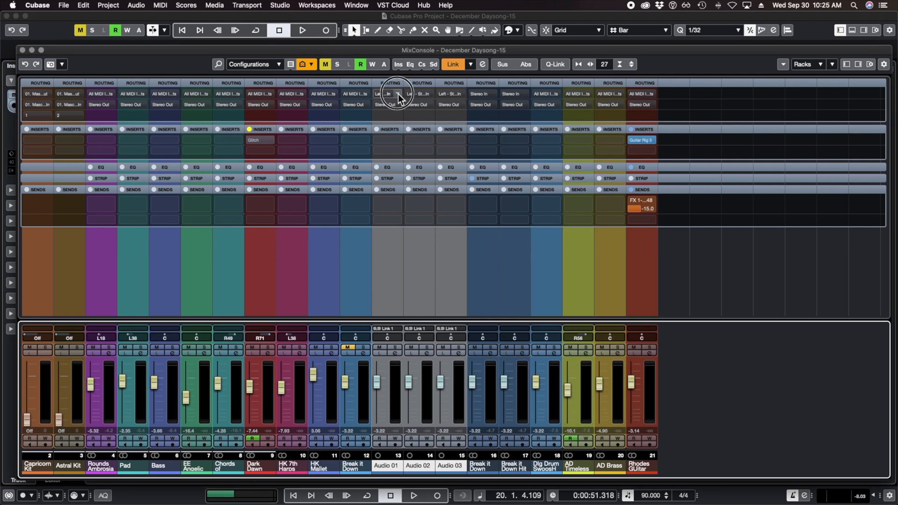
Step: Route Audio 01's input to Stereo In > Right, applying to all linked channels
click(391, 93)
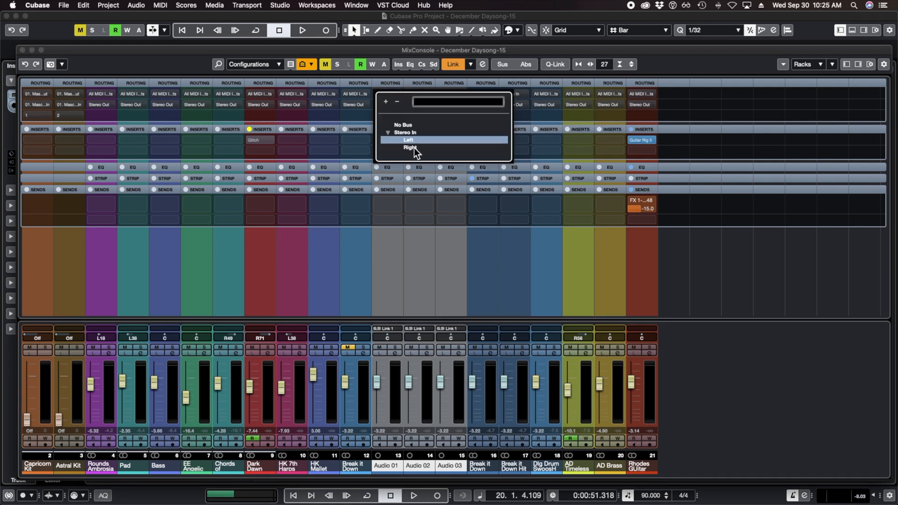
click(407, 140)
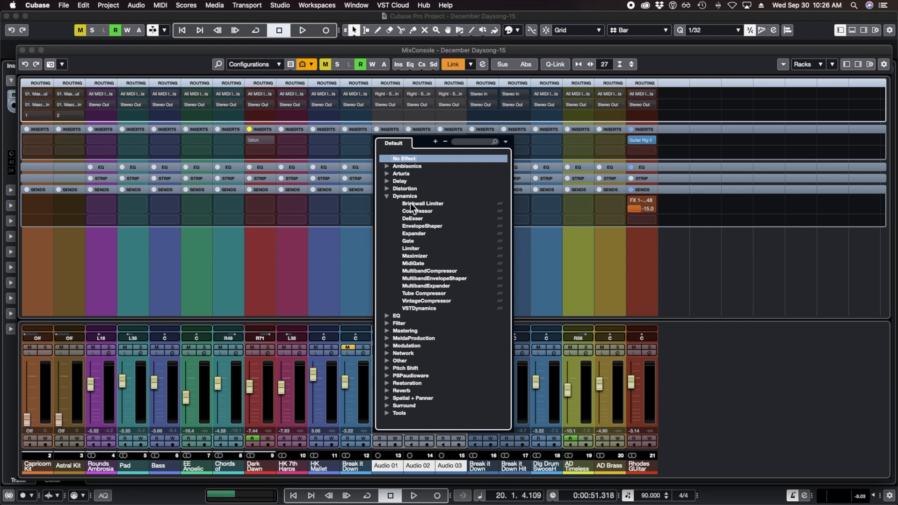
Step: Insert Dynamics > Compressor on the linked channels
click(417, 211)
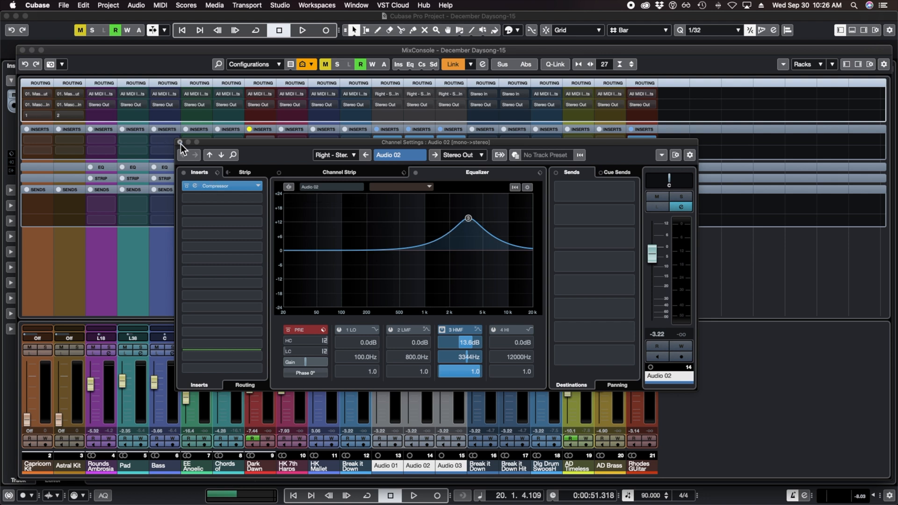
Step: Close Audio 02's settings and unlink Audio 01–03, confirming the warning
click(179, 142)
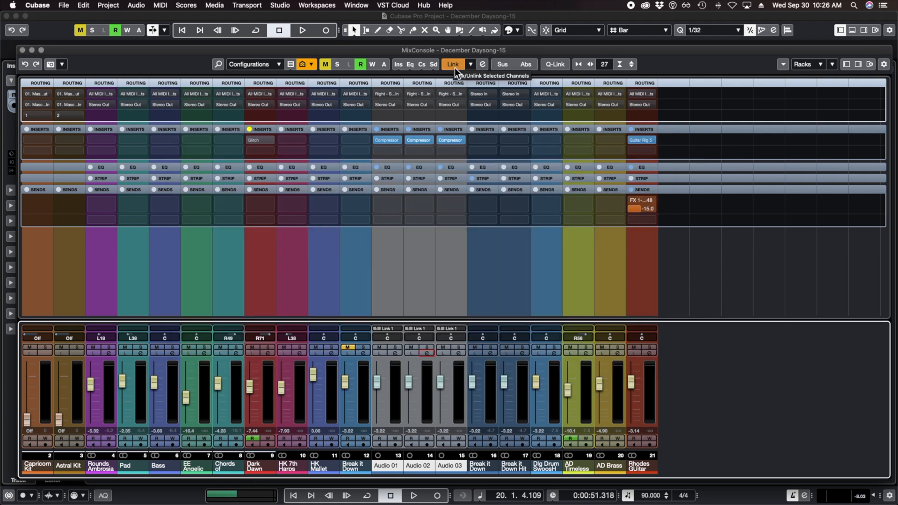
click(452, 64)
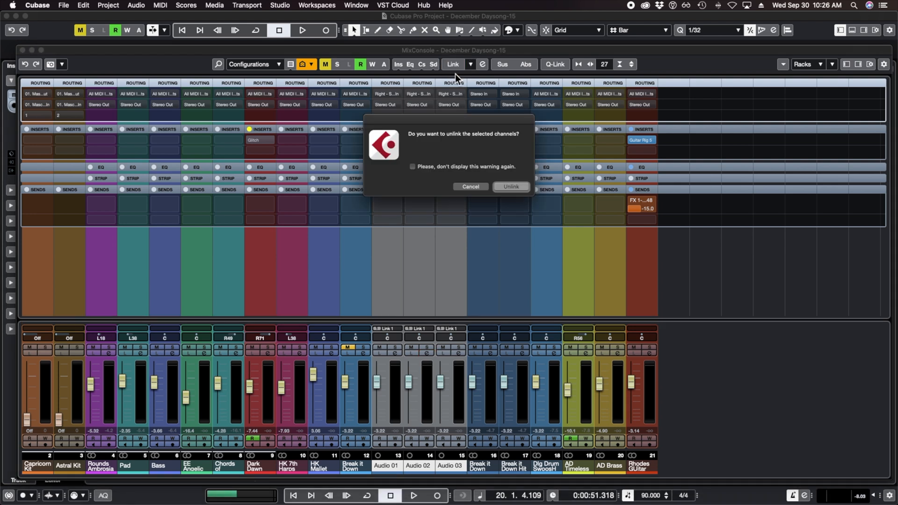
click(509, 187)
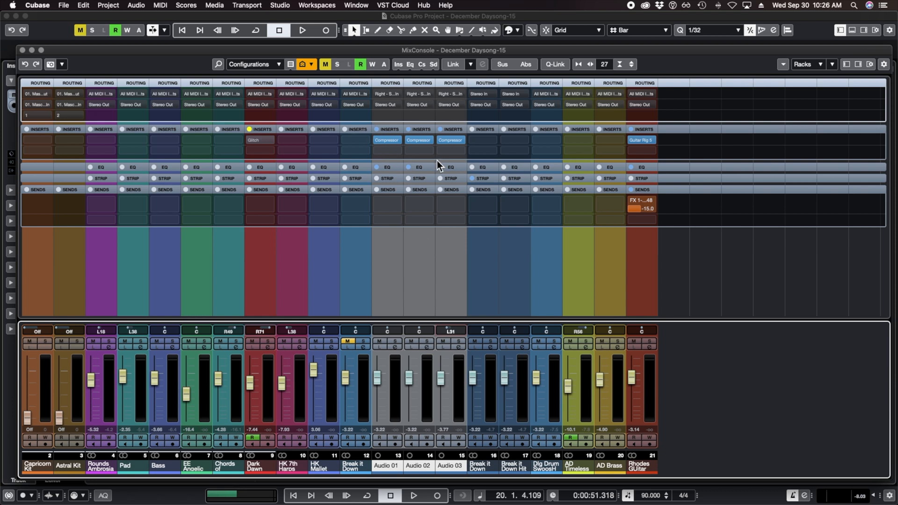
mouse_move(452, 64)
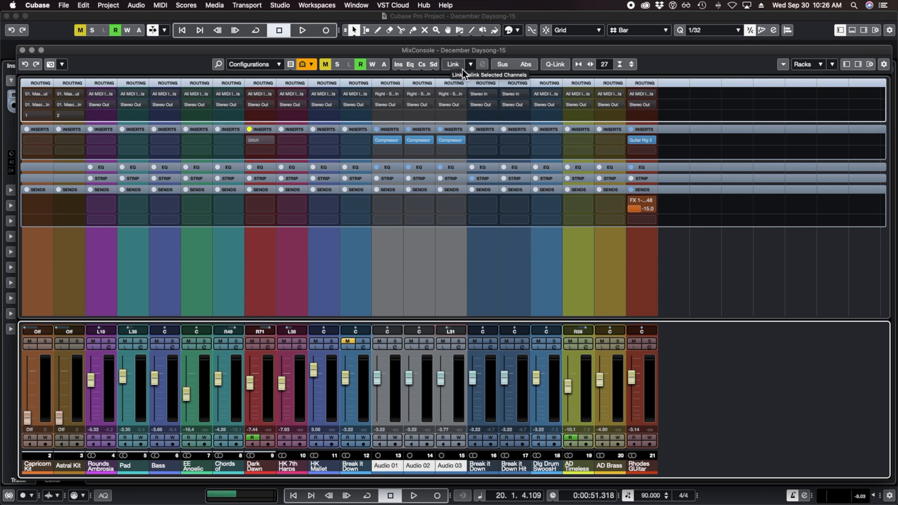
mouse_move(504, 80)
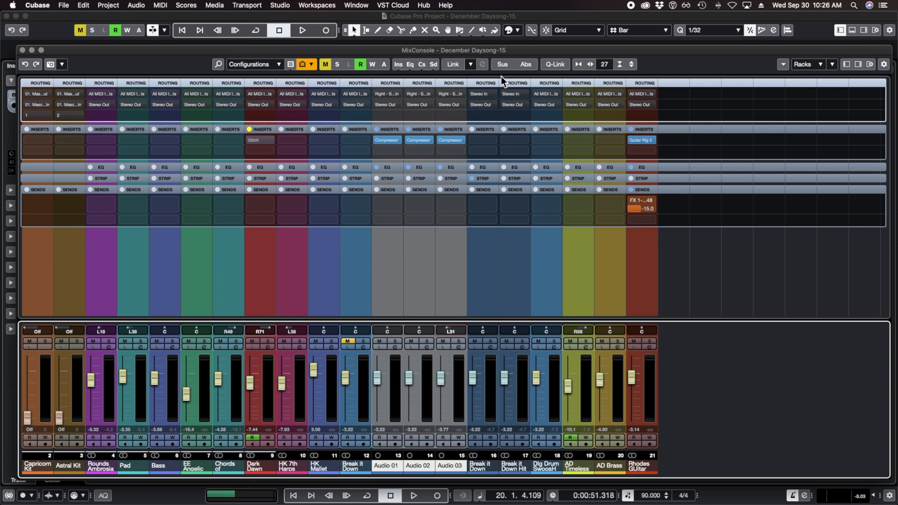
mouse_move(402, 235)
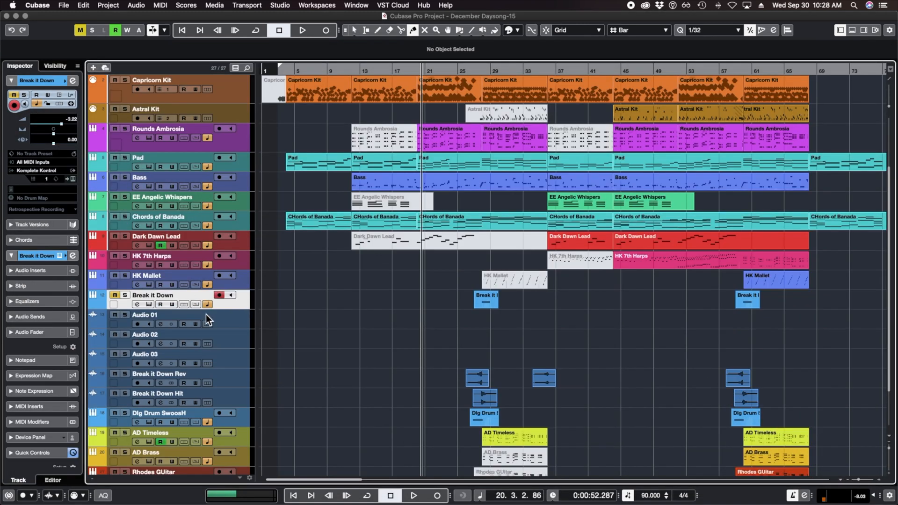
mouse_move(68, 123)
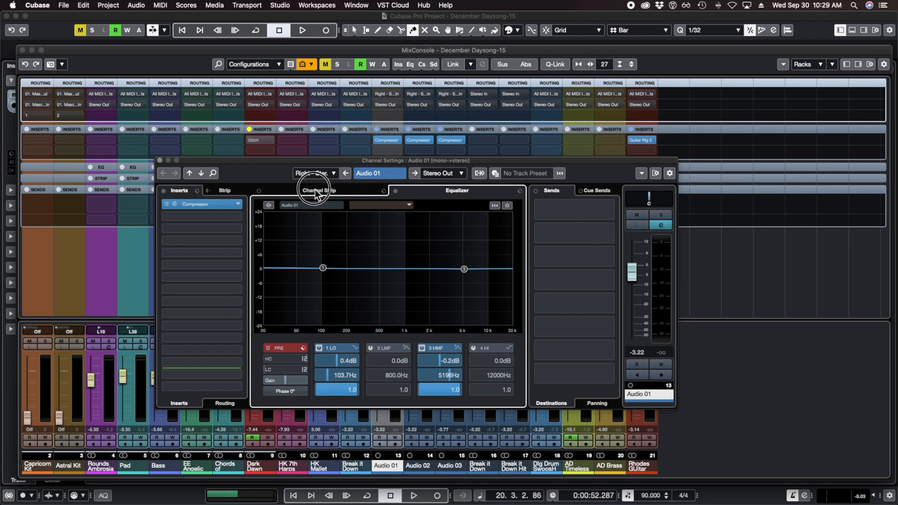
Step: Switch on the Compressor module in Audio 01's Channel Strip
click(319, 190)
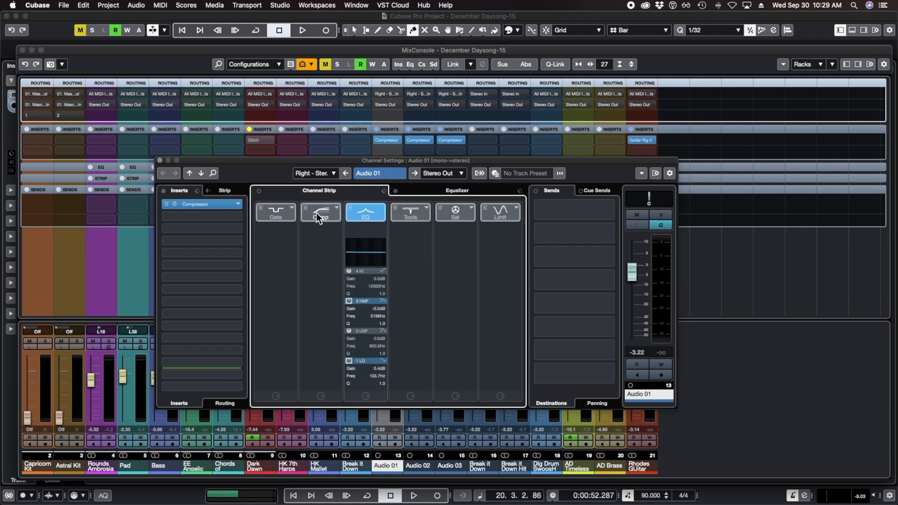
click(320, 212)
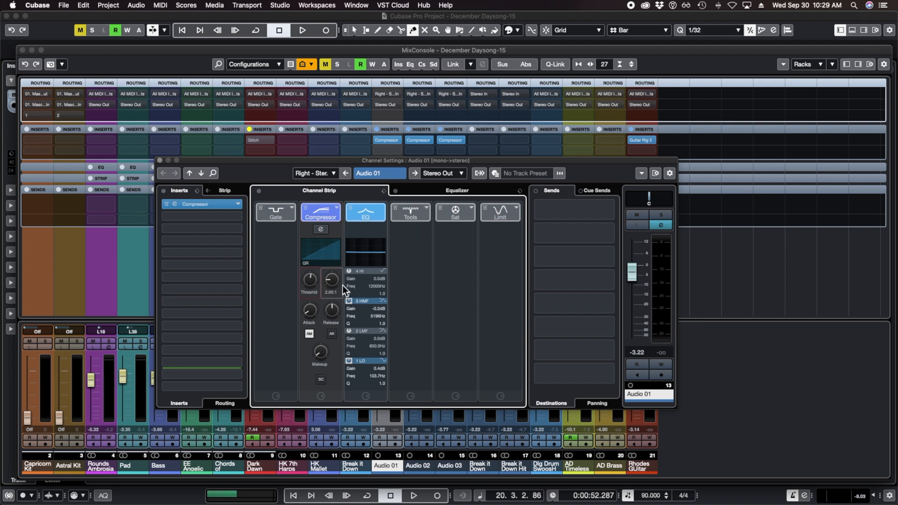
mouse_move(170, 170)
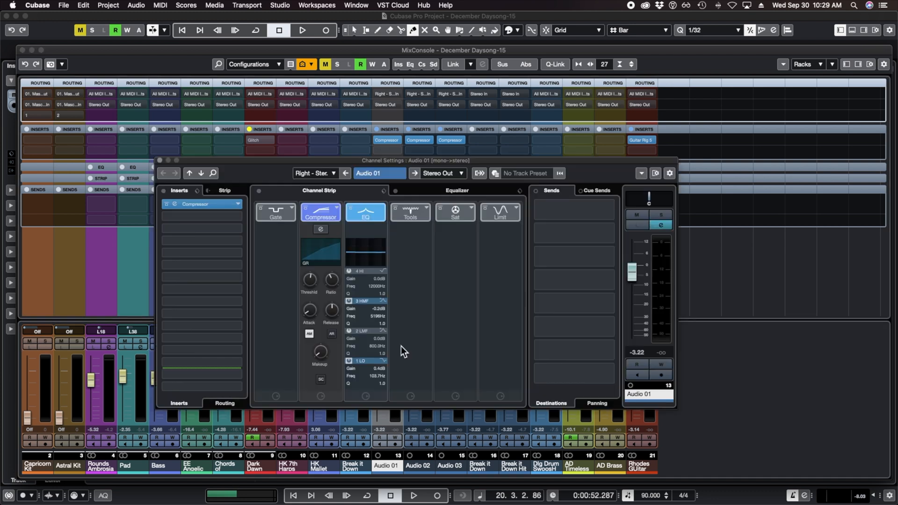
mouse_move(483, 251)
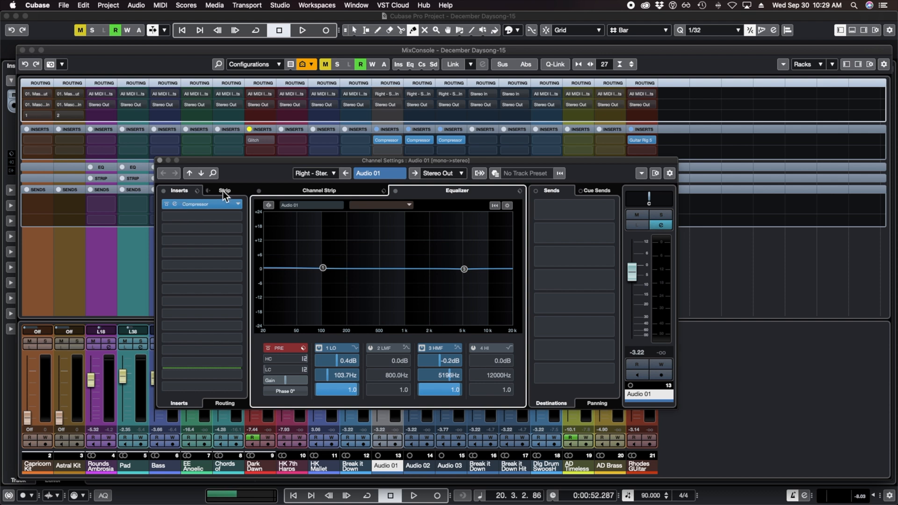
mouse_move(205, 314)
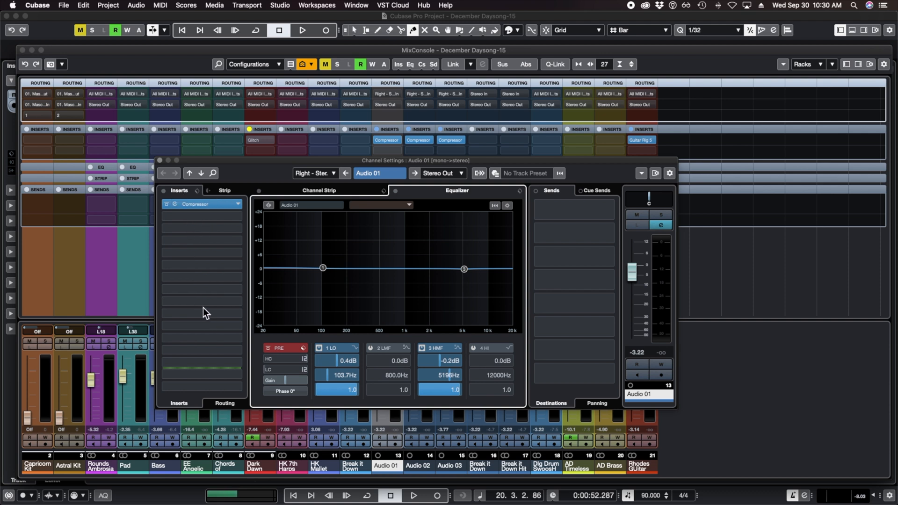
mouse_move(196, 201)
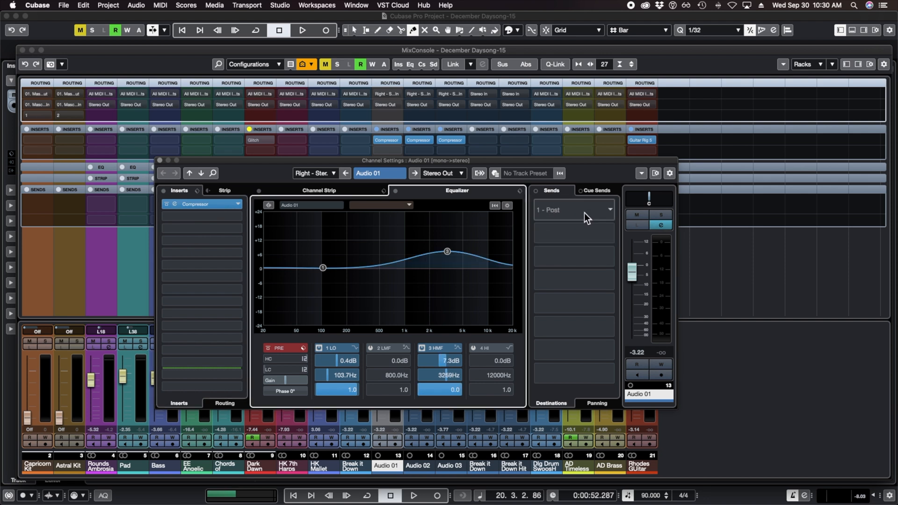
Step: Assign Audio 01's first send to FX 1-RC 48 and activate it
click(572, 210)
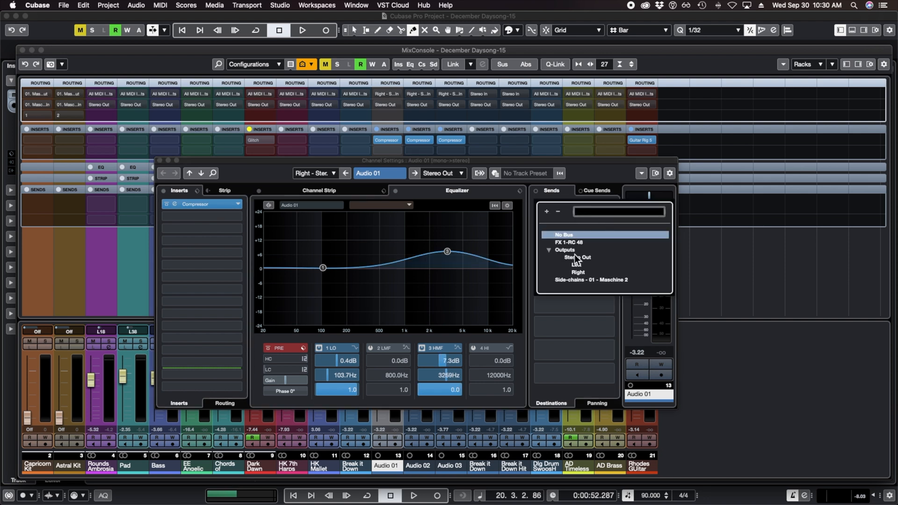
click(566, 242)
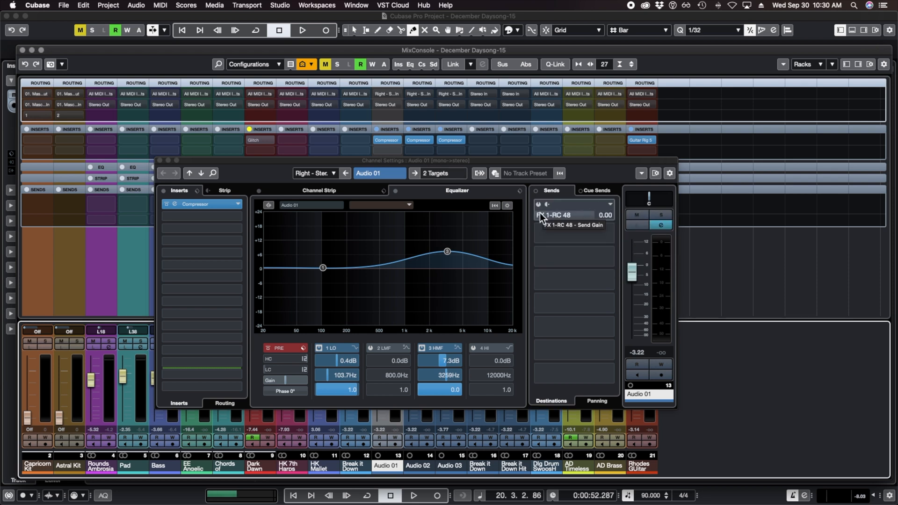
click(570, 215)
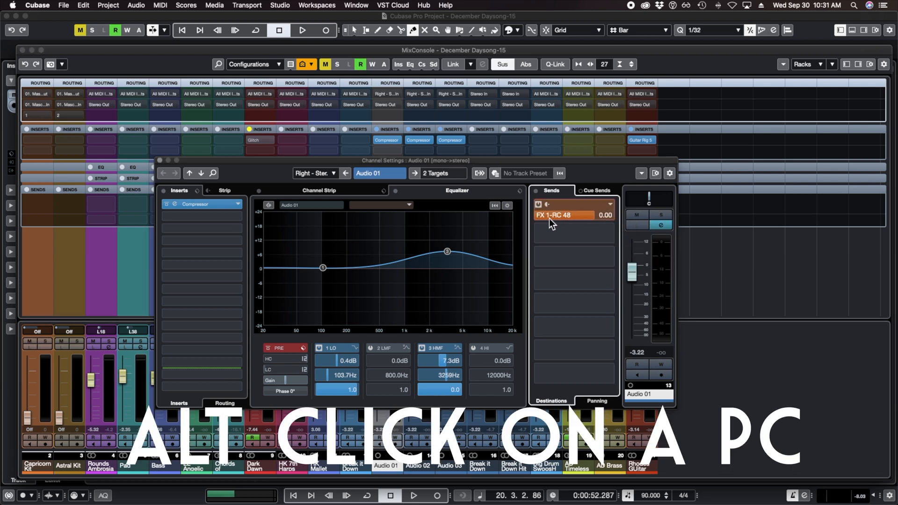